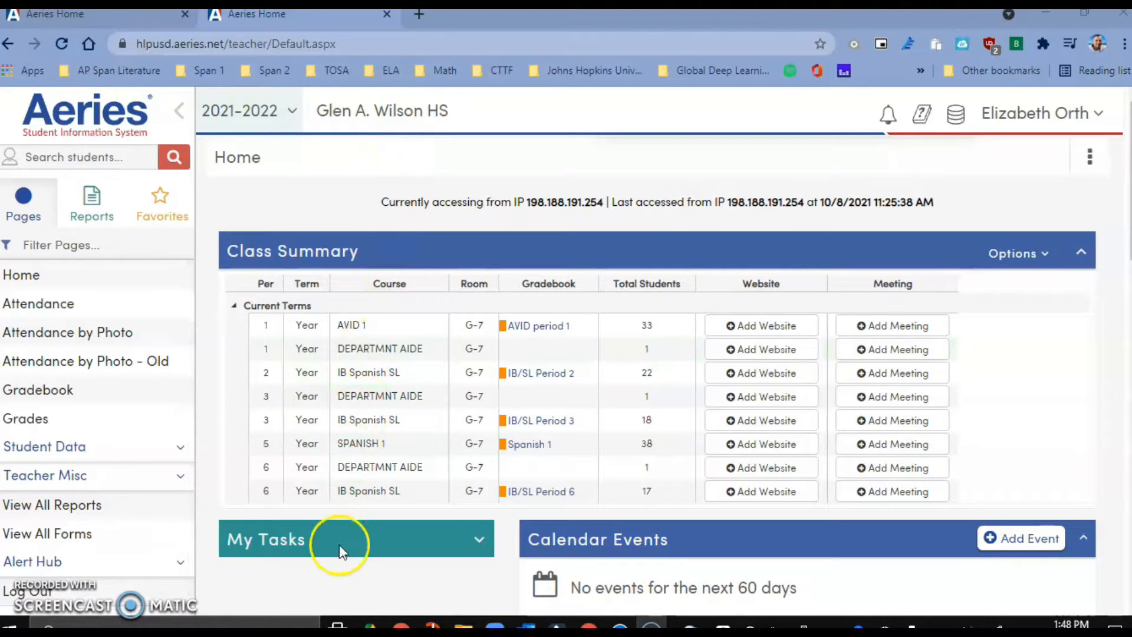
mouse_move(100, 157)
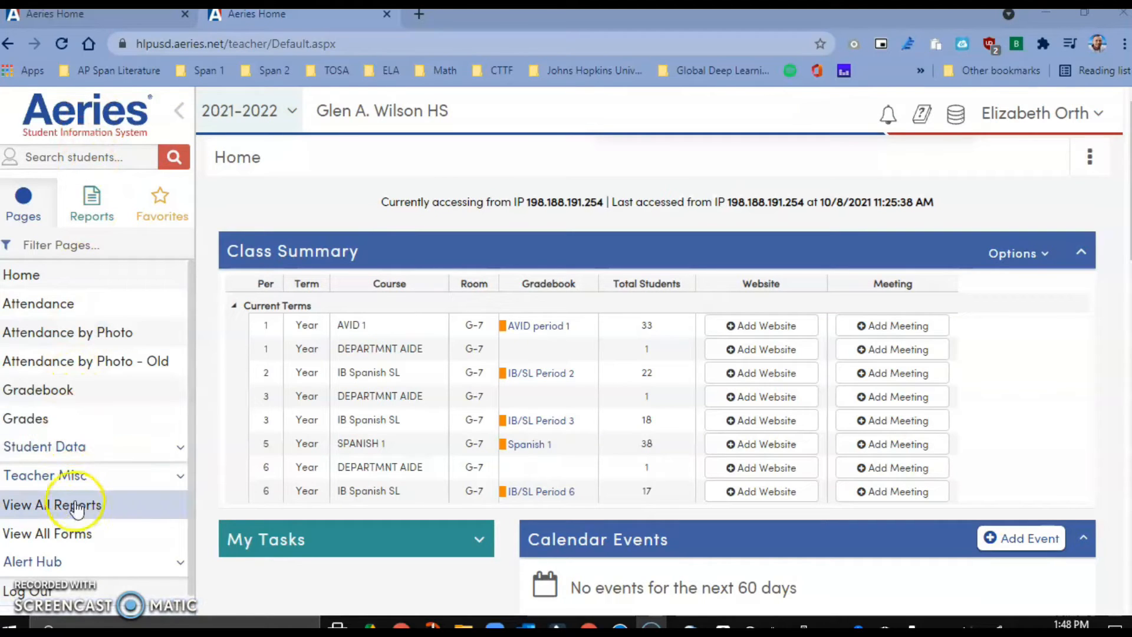
- Go to View All Reports from the left navigation to list every report
click(52, 505)
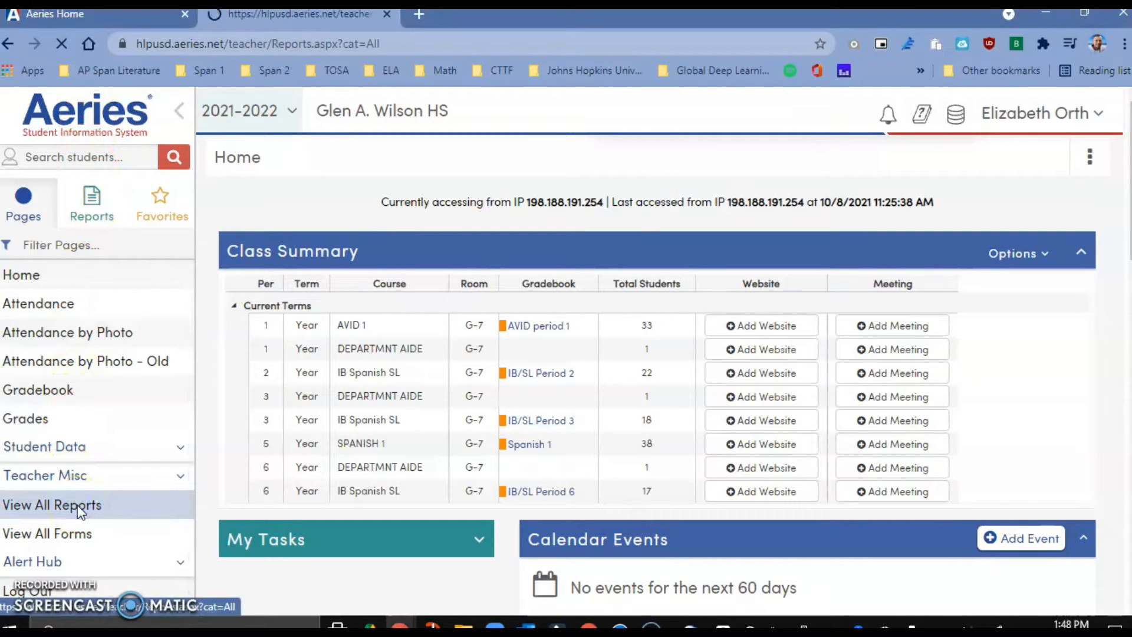
click(52, 505)
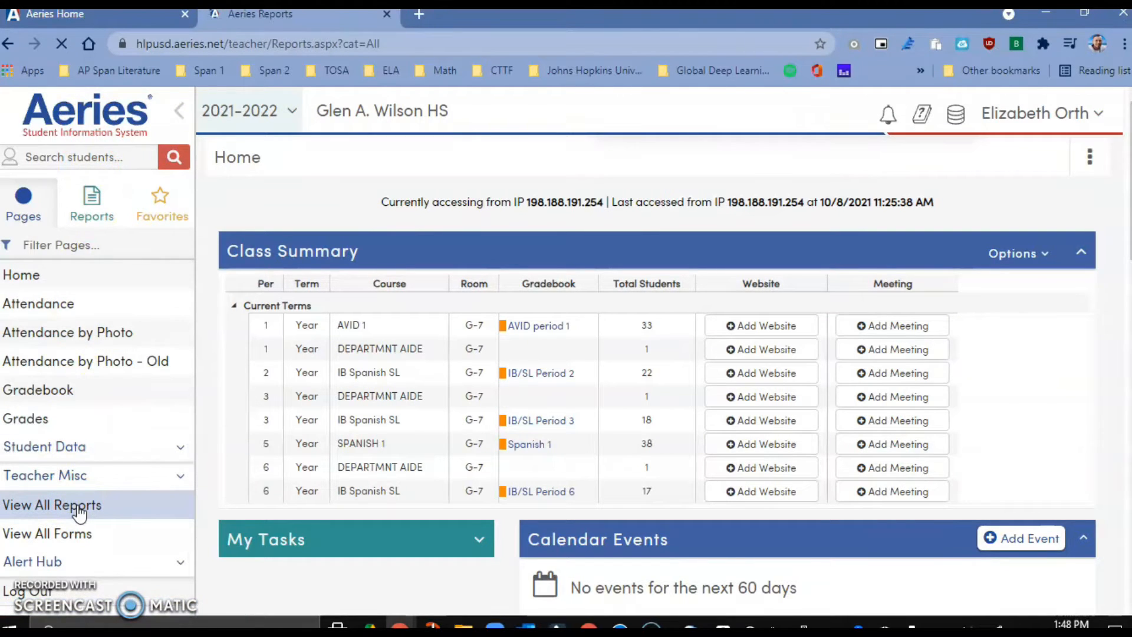
click(52, 504)
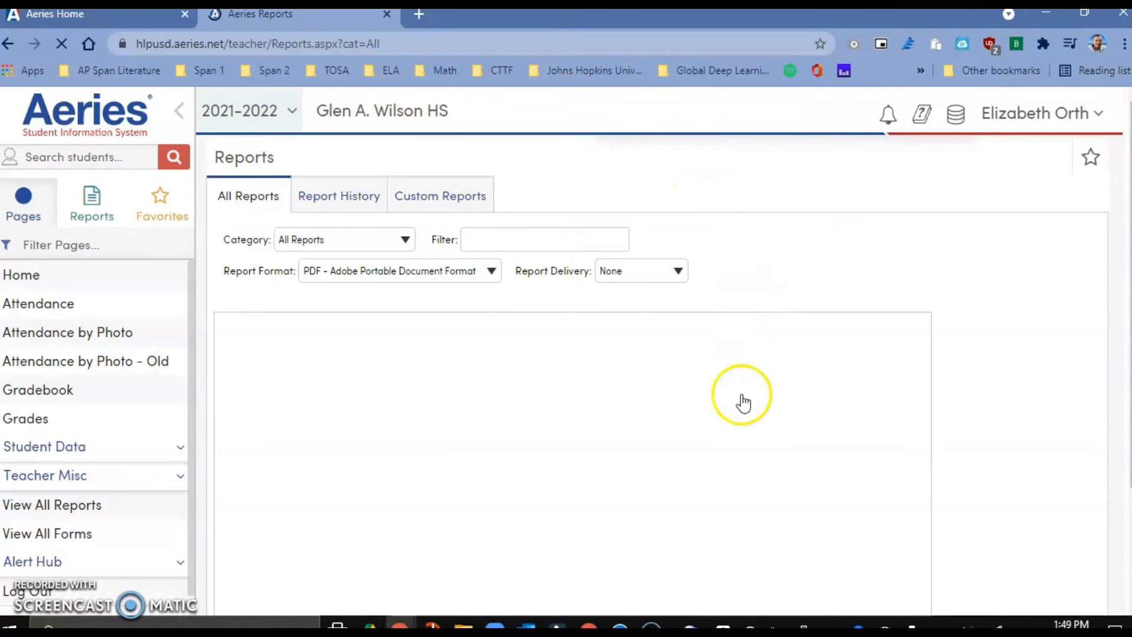
- Choose Class Rosters from the All Reports list to reach its Print Class Rosters options
click(543, 239)
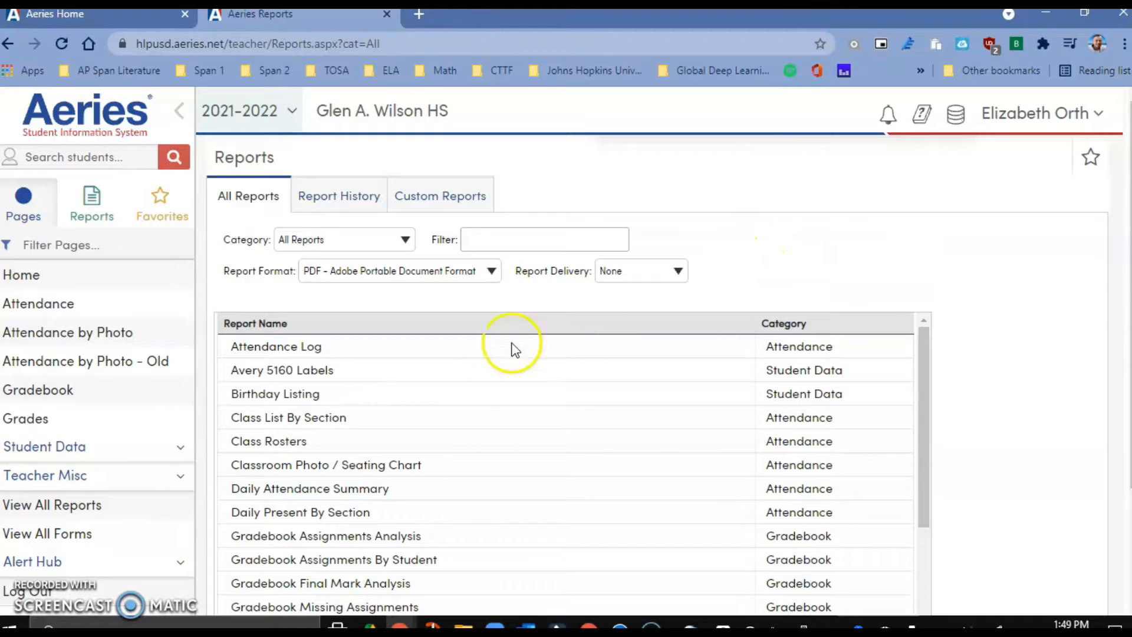
click(289, 441)
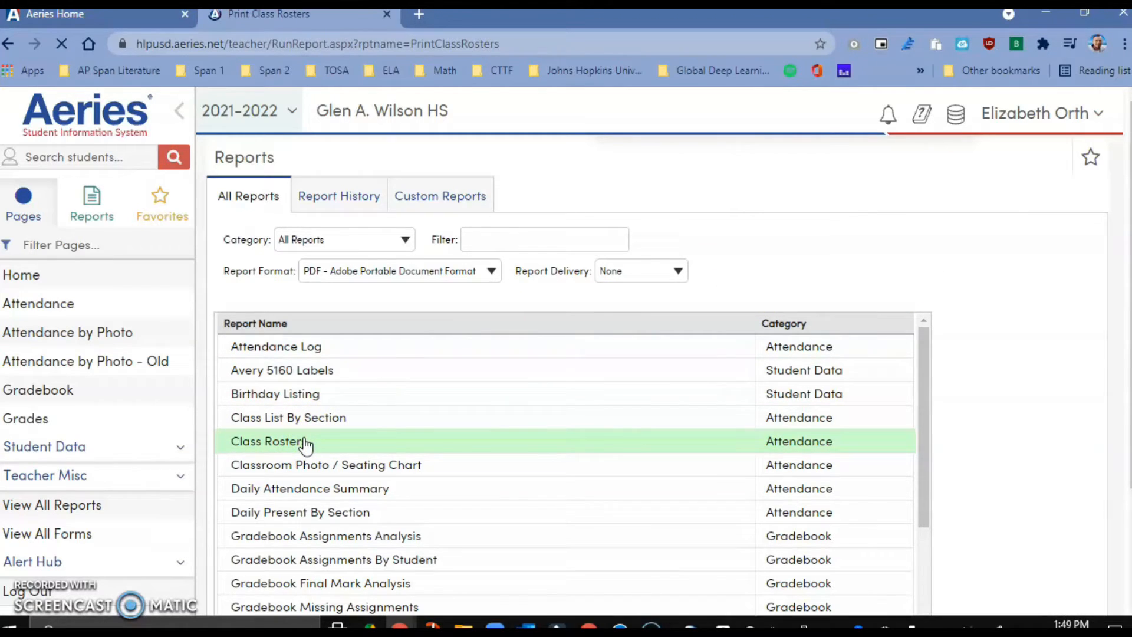
click(271, 441)
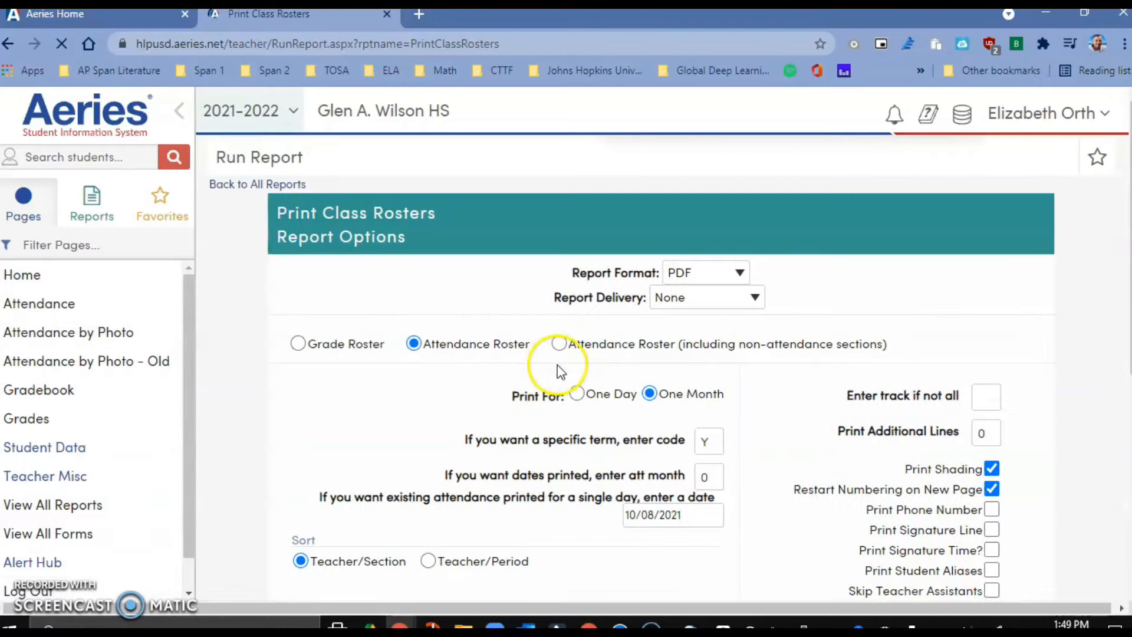
- Enable 'Add fields to the printout' and set the first STU field to CID
scroll(down, 3)
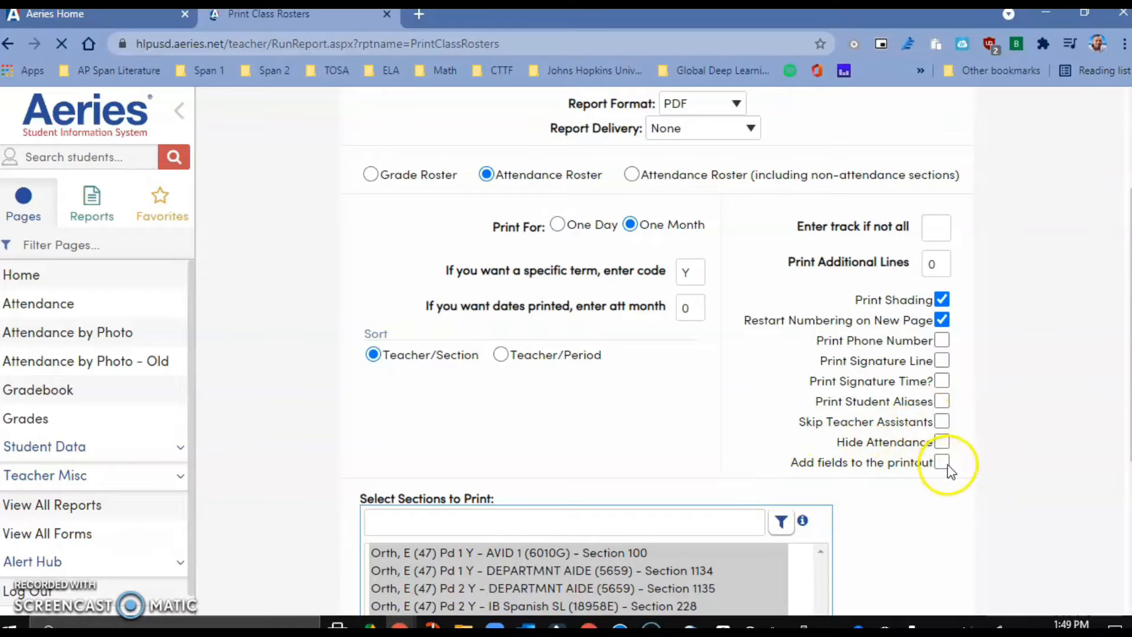
click(943, 463)
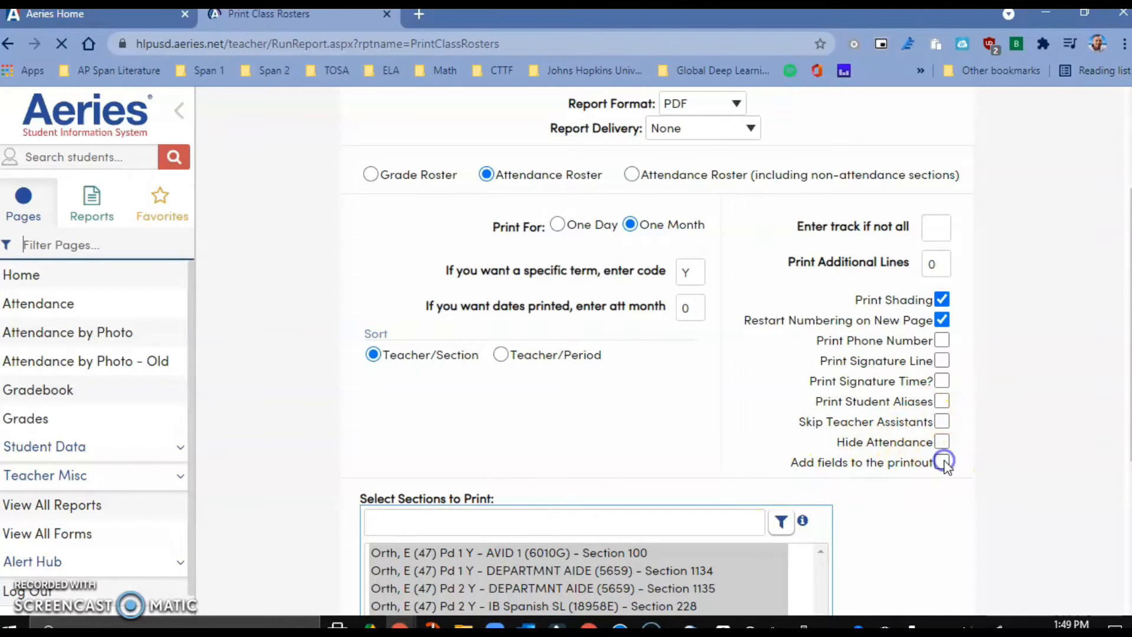
click(943, 463)
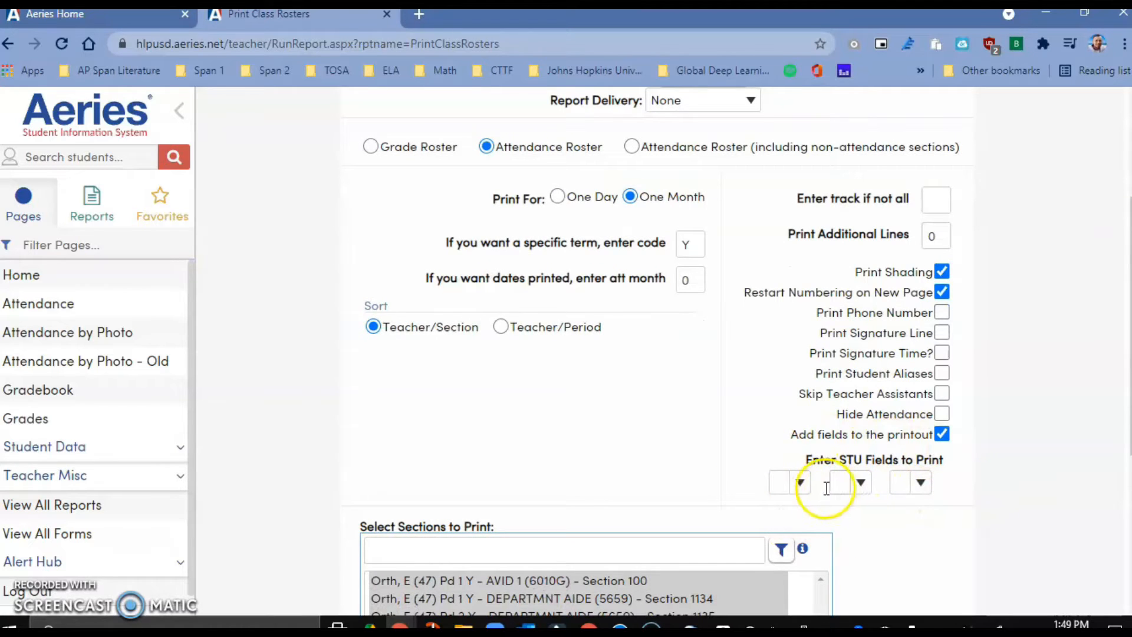
click(799, 483)
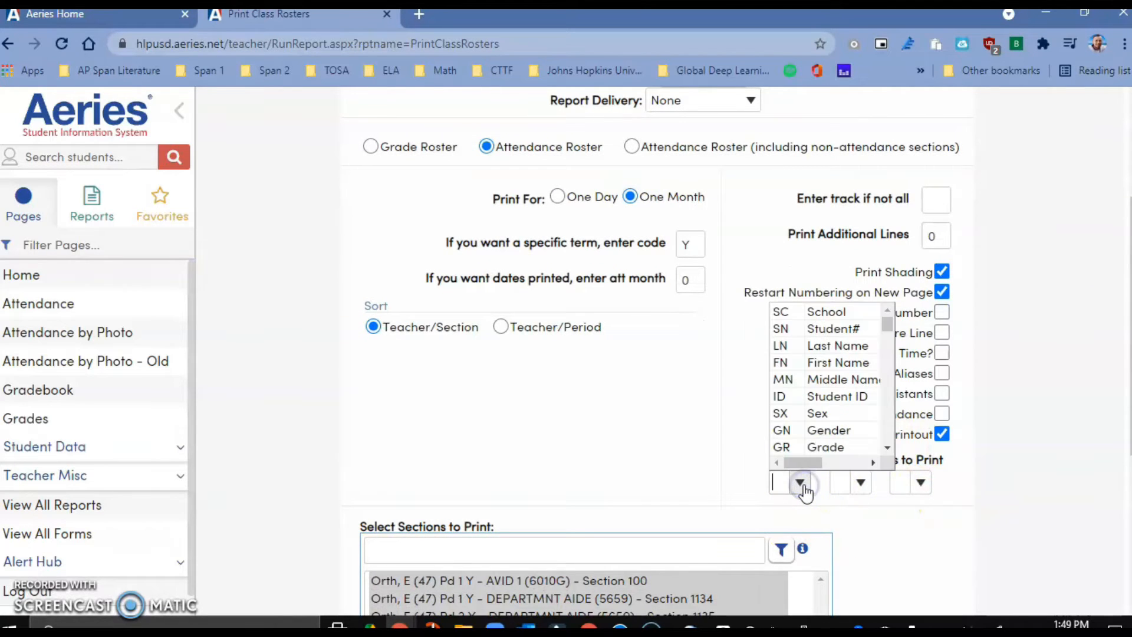
text(c)
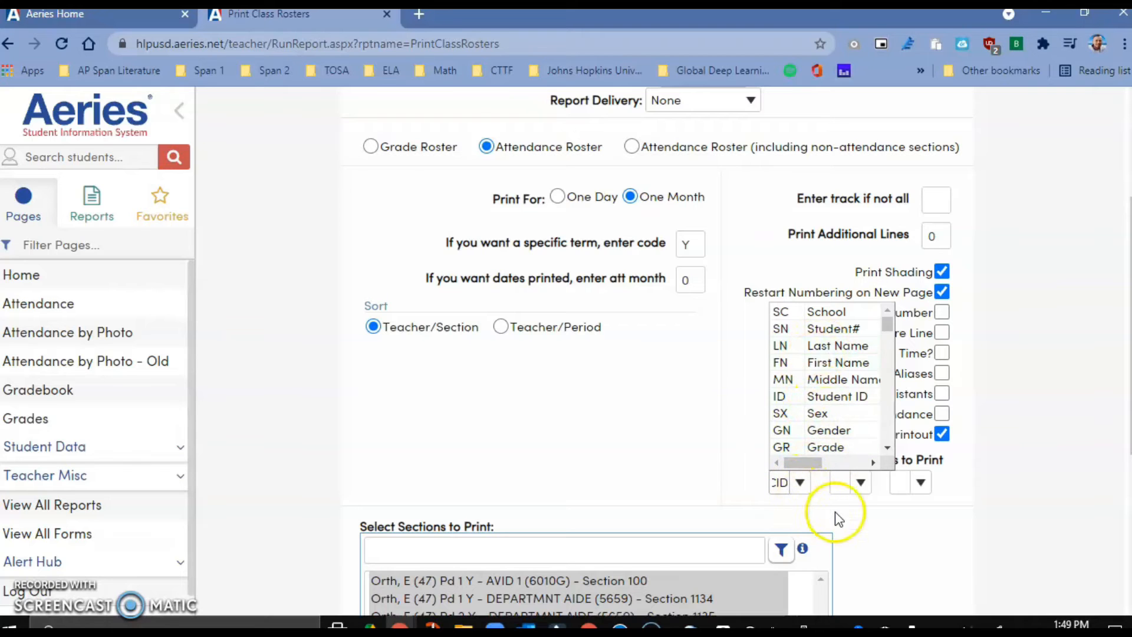
click(799, 483)
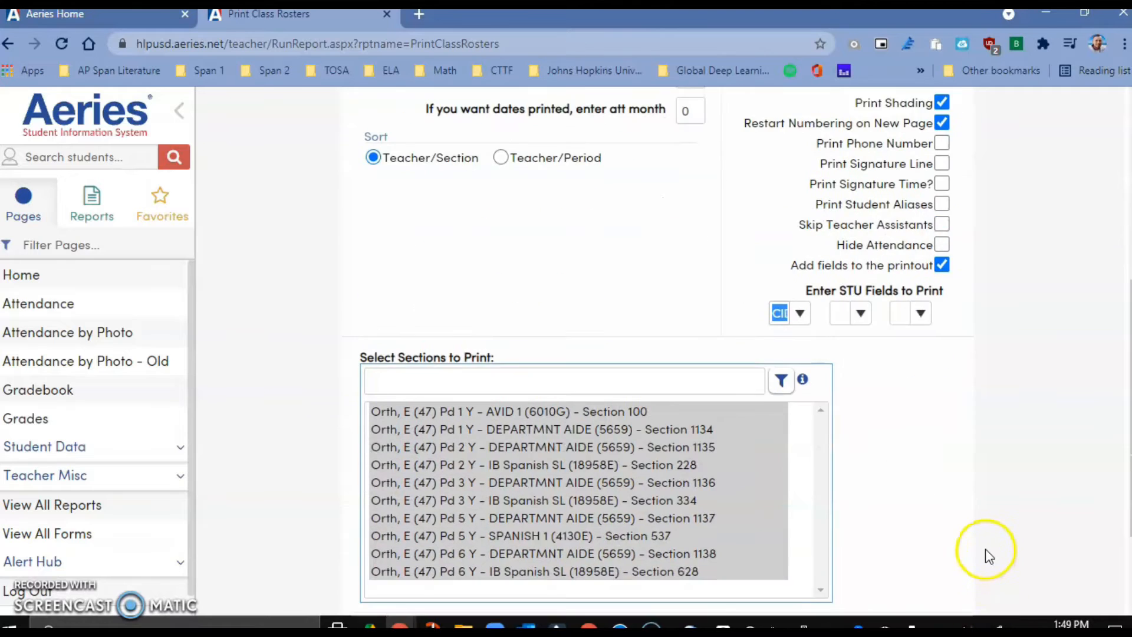
- Run the roster for Pd 3 IB Spanish SL, section 334, and view the finished report
scroll(down, 3)
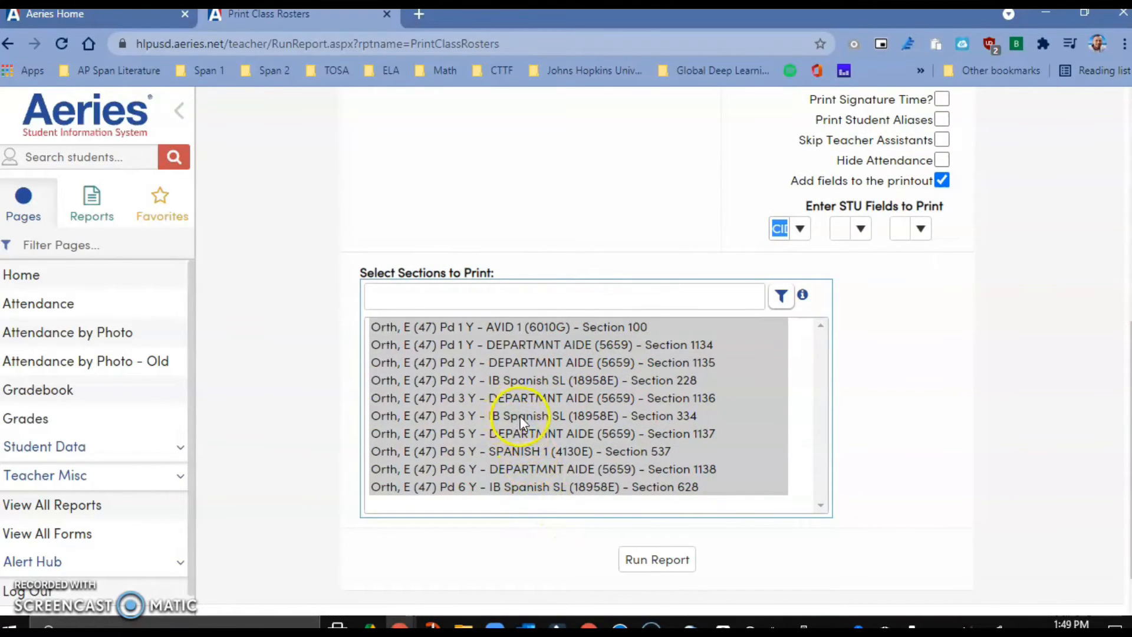
click(533, 415)
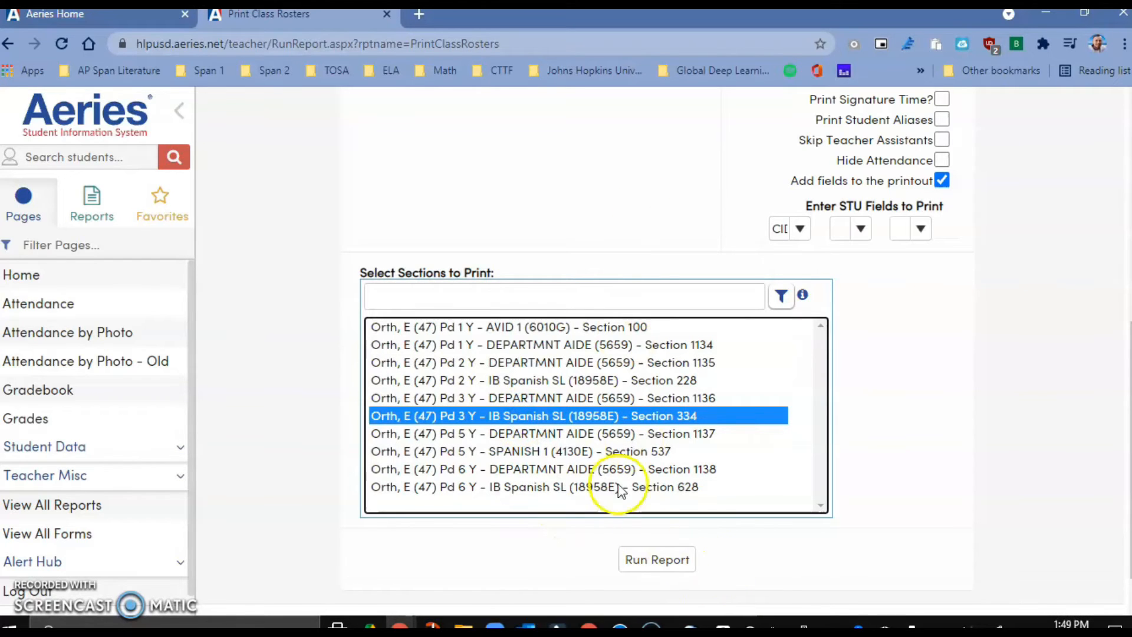
click(656, 559)
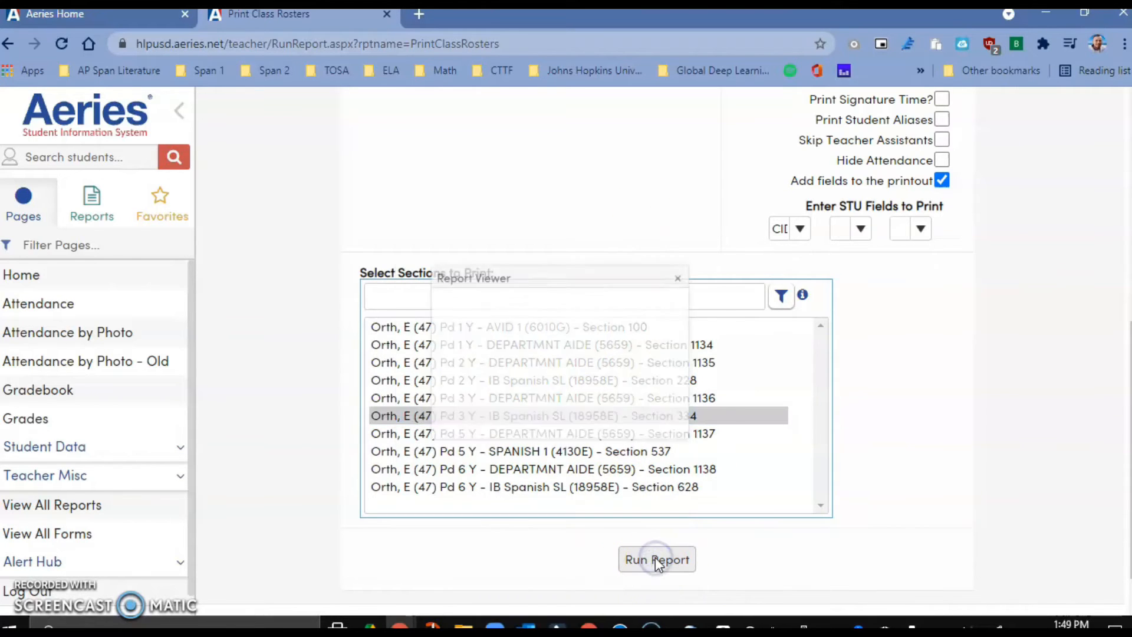
click(656, 559)
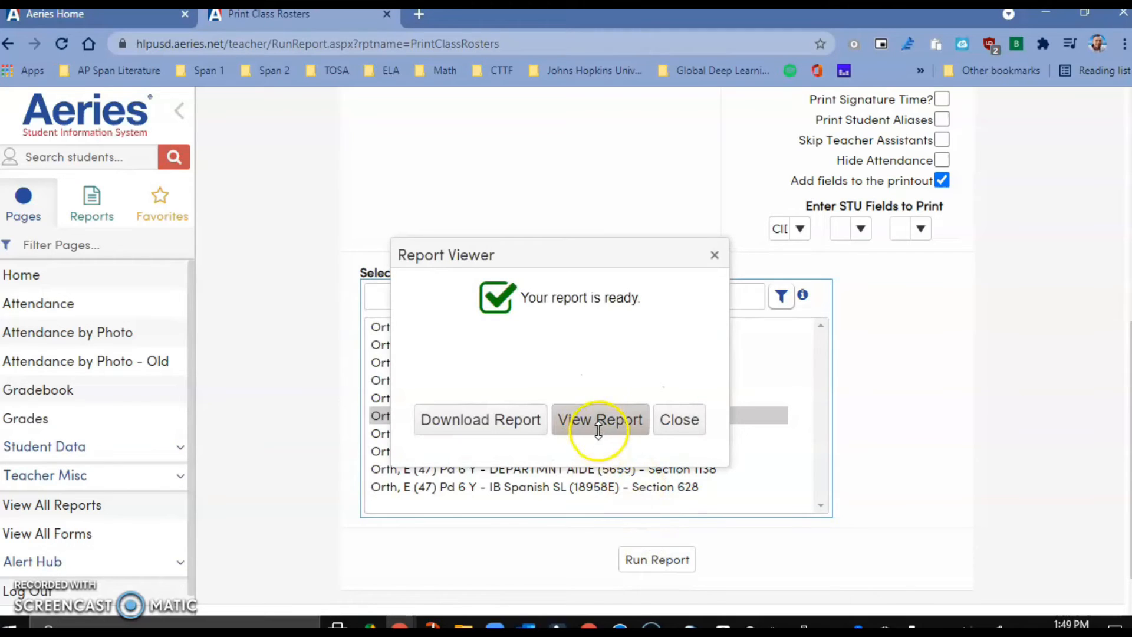
click(600, 420)
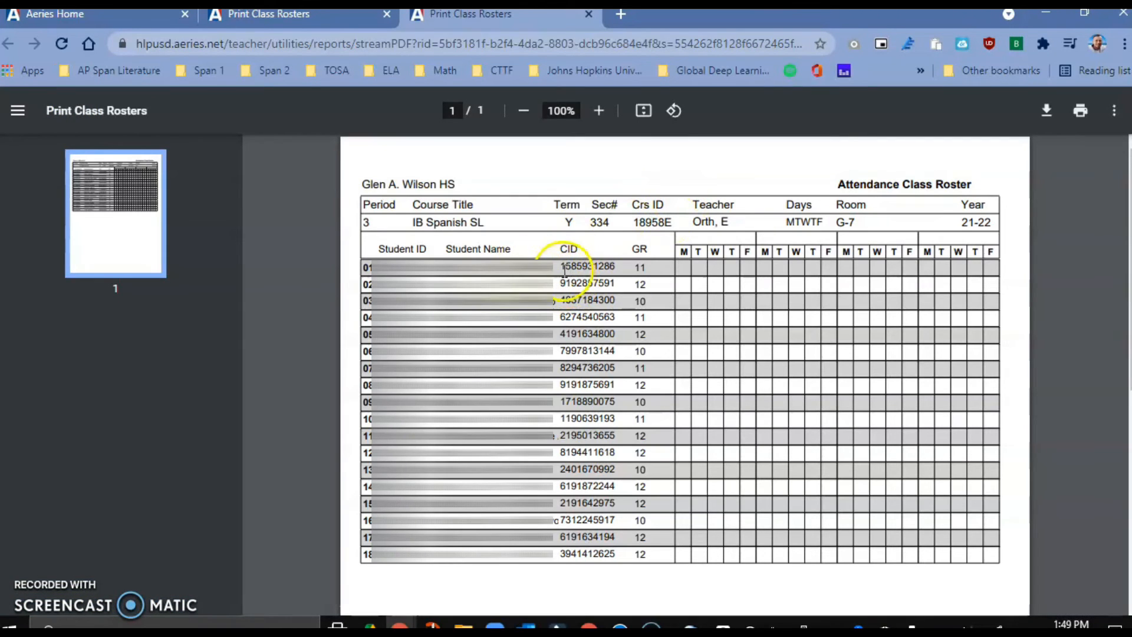
- Highlight the first student's CID number in the roster PDF
double_click(586, 267)
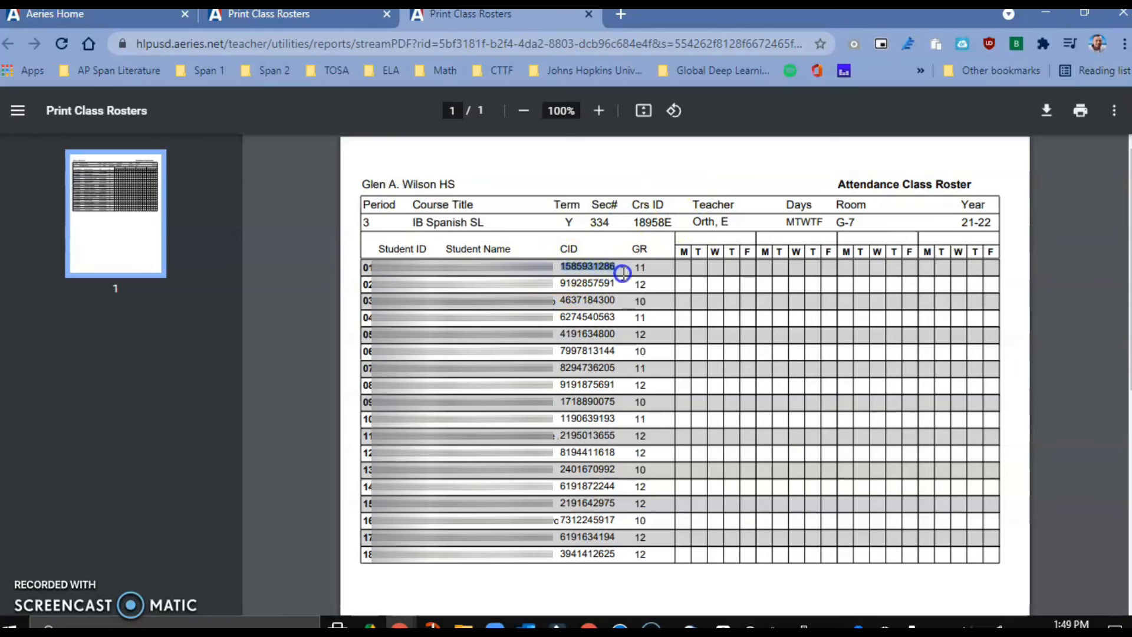